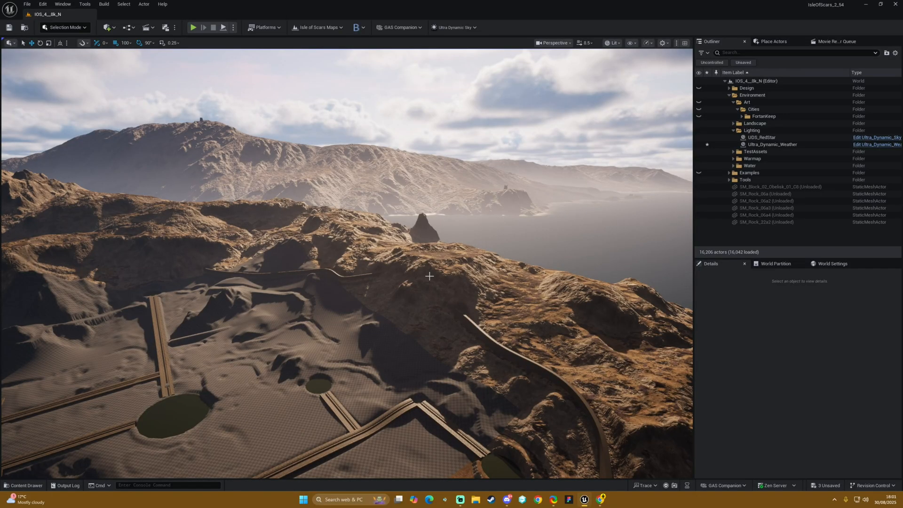
mouse_move(529, 136)
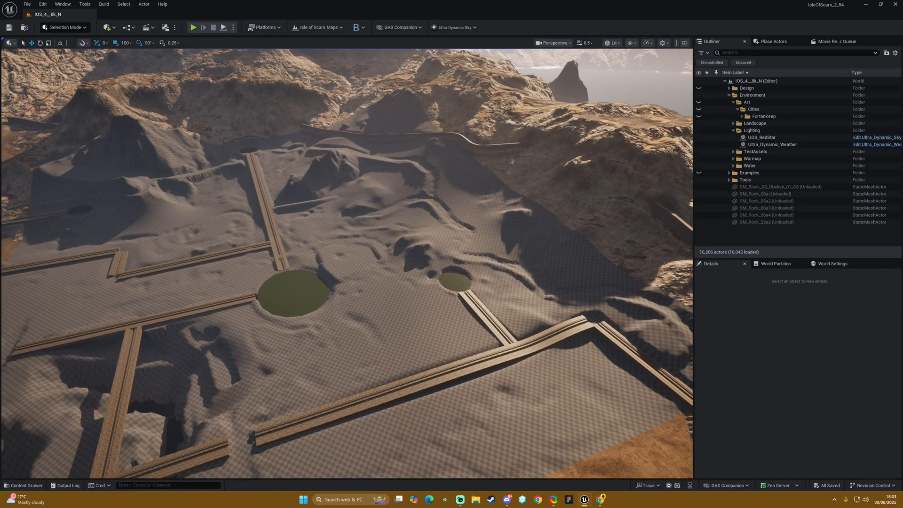
Step: Switch the editor from Selection Mode to Landscape Mode to view the paint layers
click(64, 28)
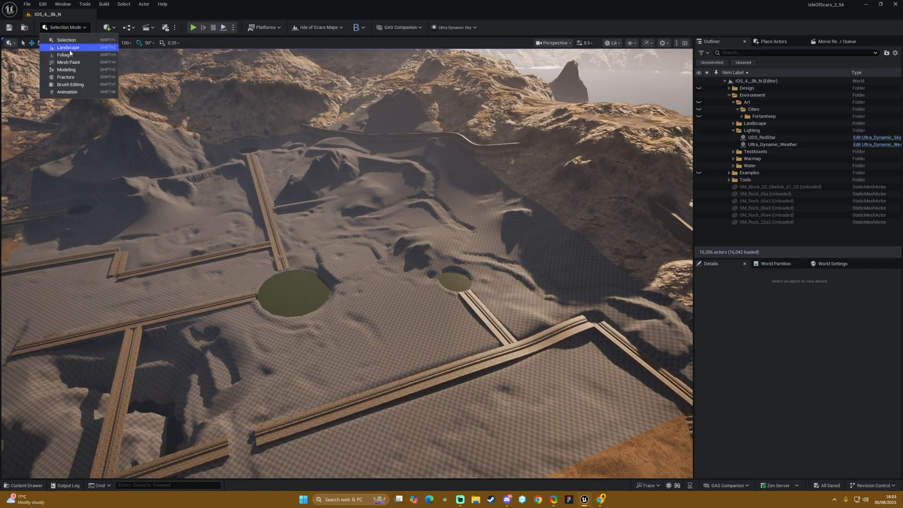
click(67, 47)
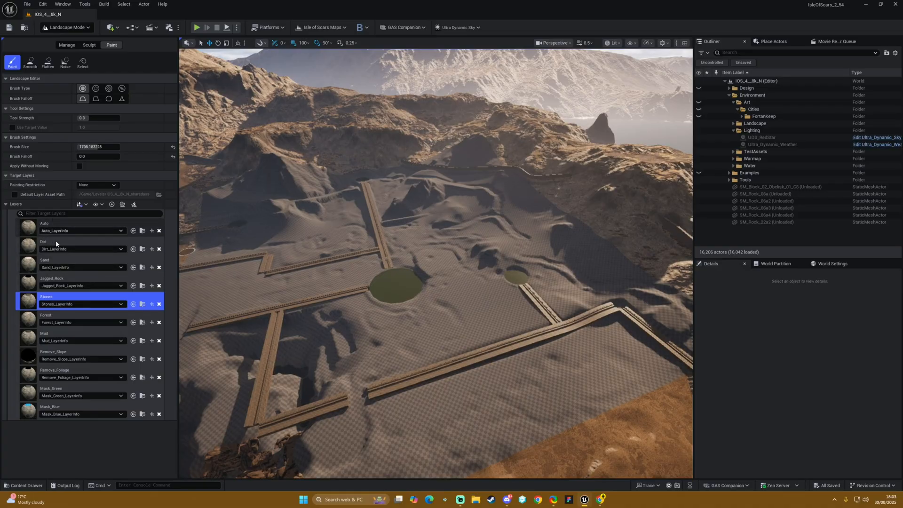
mouse_move(185, 189)
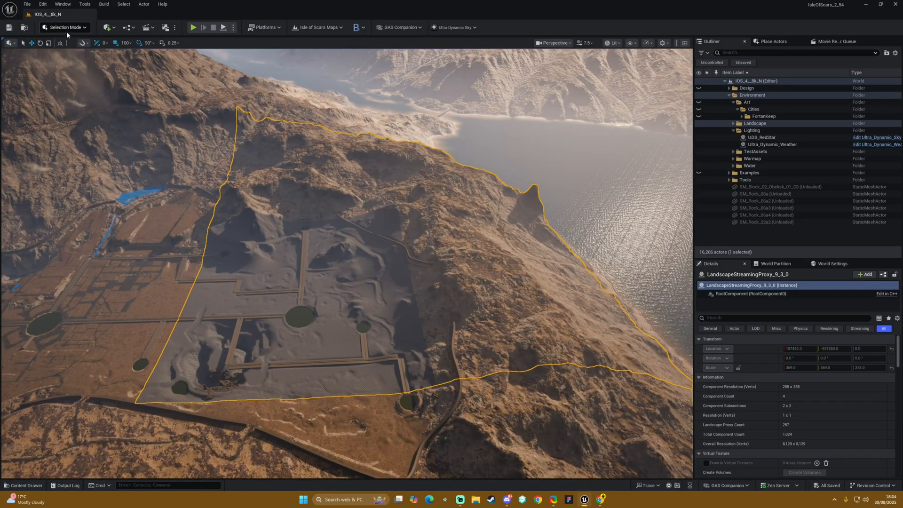
mouse_move(613, 42)
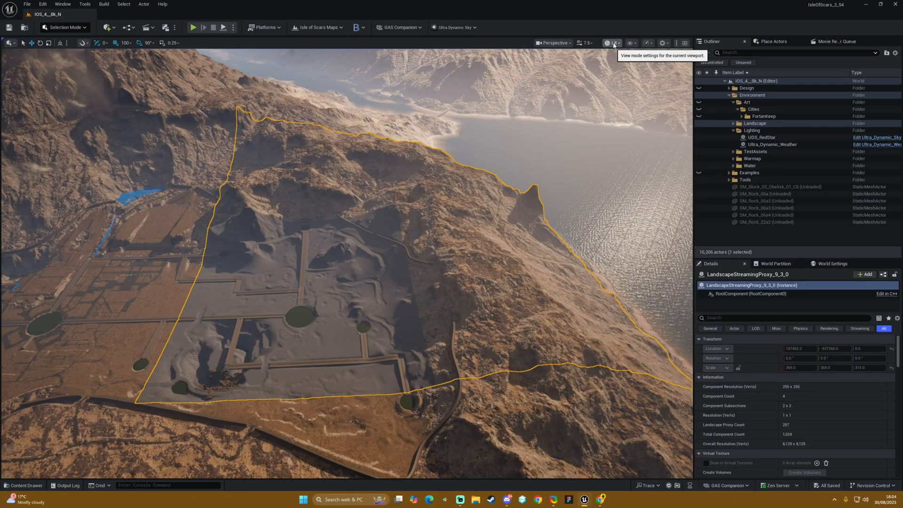
Step: Open the Lit view mode dropdown to reach the Landscape visualizers
click(613, 43)
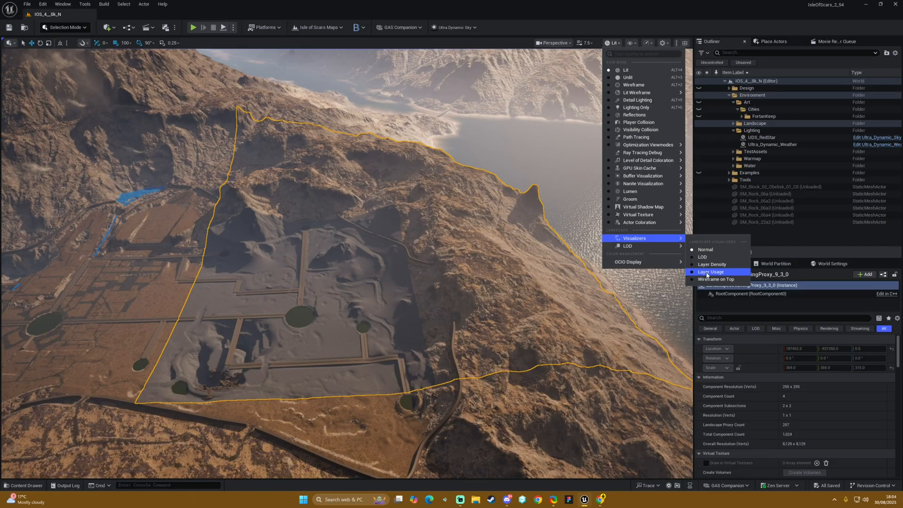
mouse_move(711, 264)
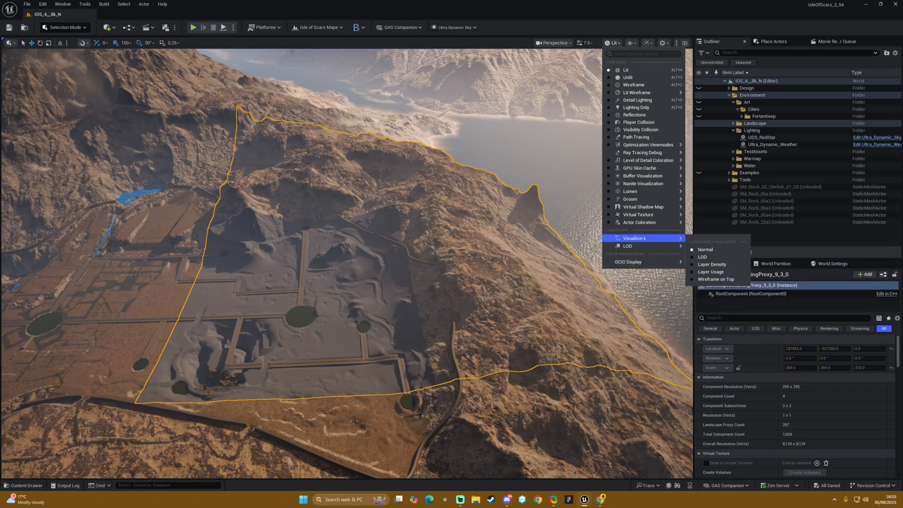
Step: Show Layer Density, select a neighbouring red section, then set the visualizer back to Normal
click(713, 265)
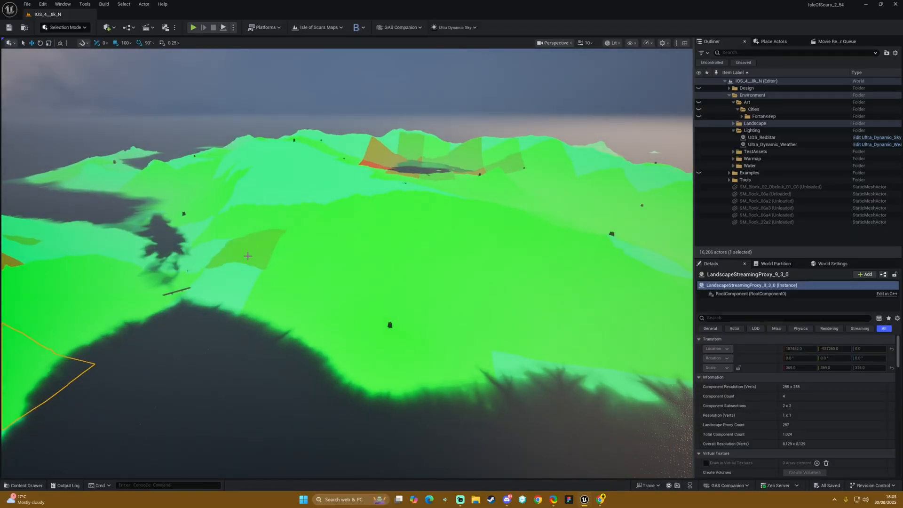
click(271, 248)
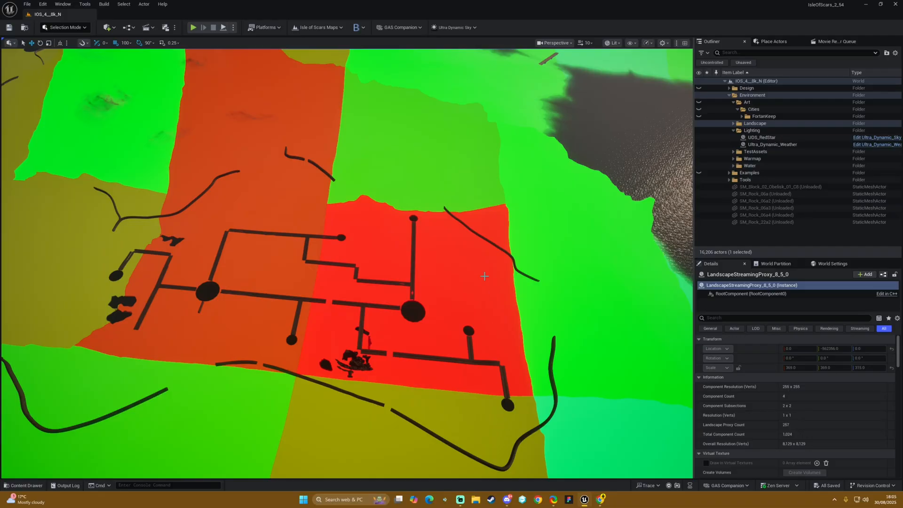
mouse_move(425, 266)
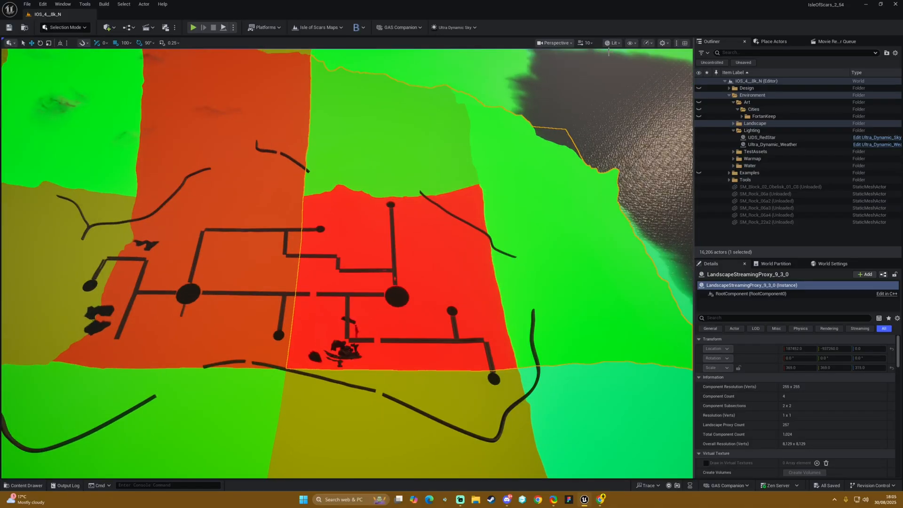
click(613, 43)
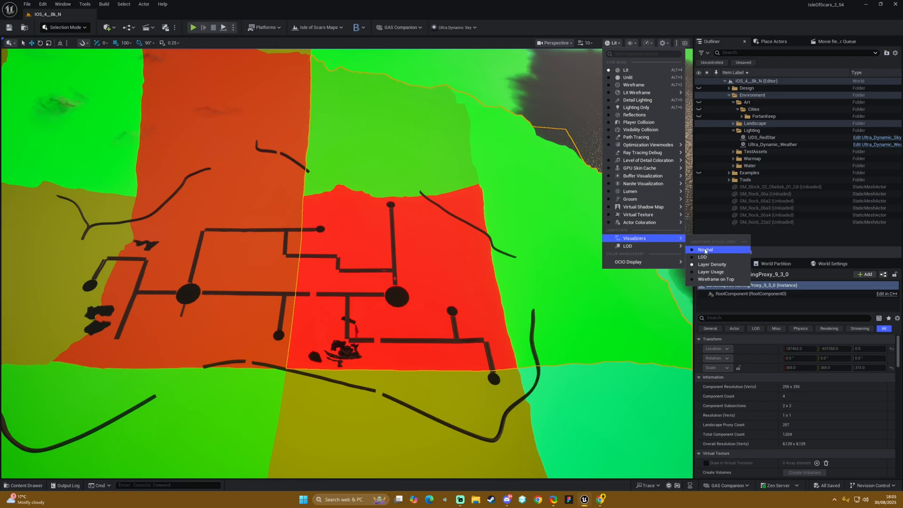
click(706, 249)
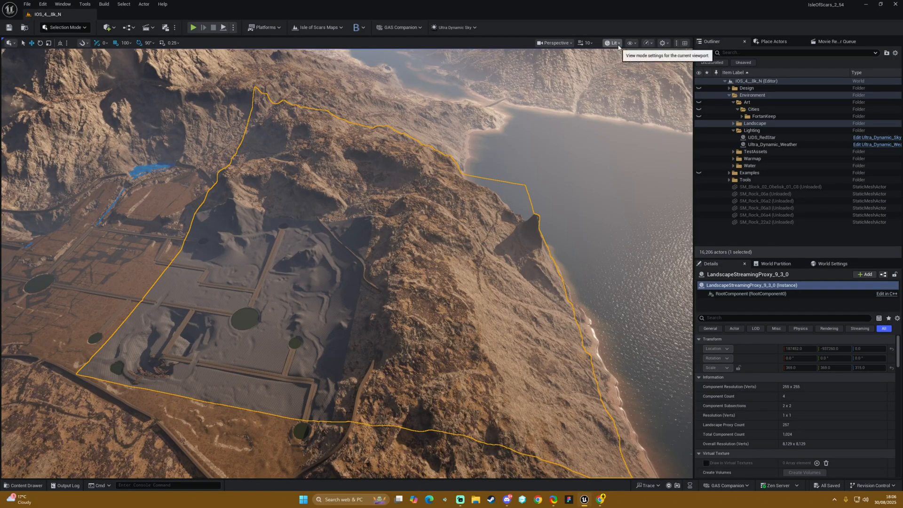
Step: Switch the viewport to Layer Density, then Layer Usage, then back to Normal shading
click(612, 42)
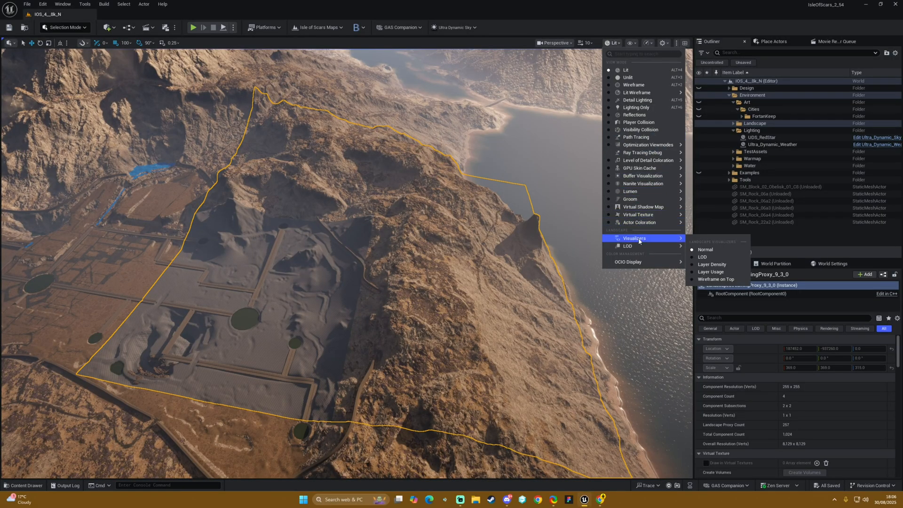
click(712, 265)
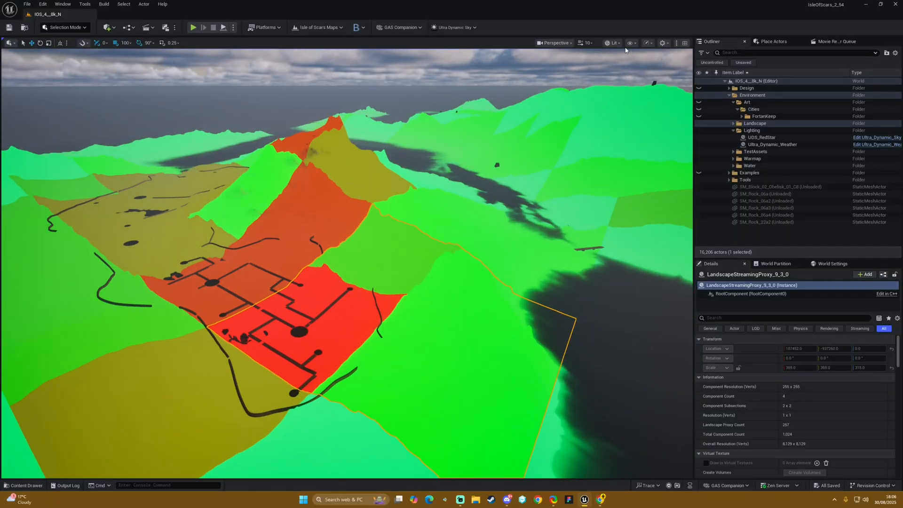
click(612, 42)
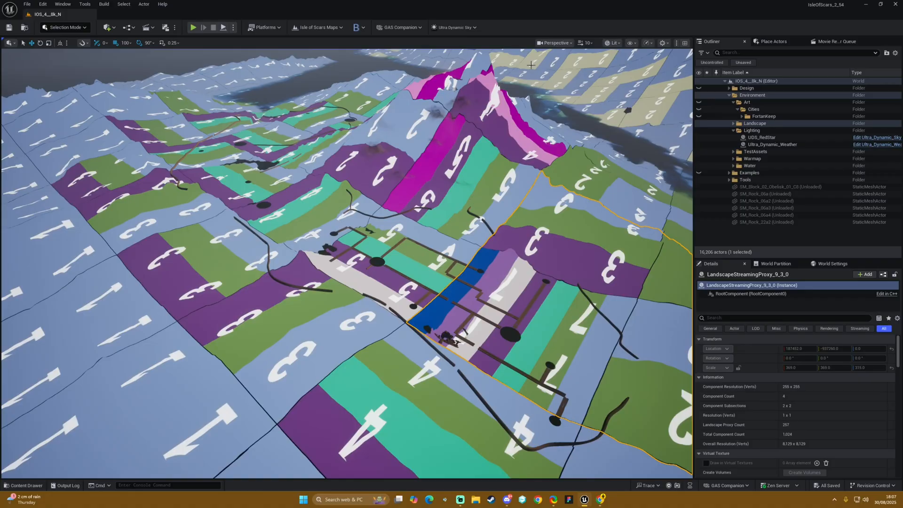
click(613, 43)
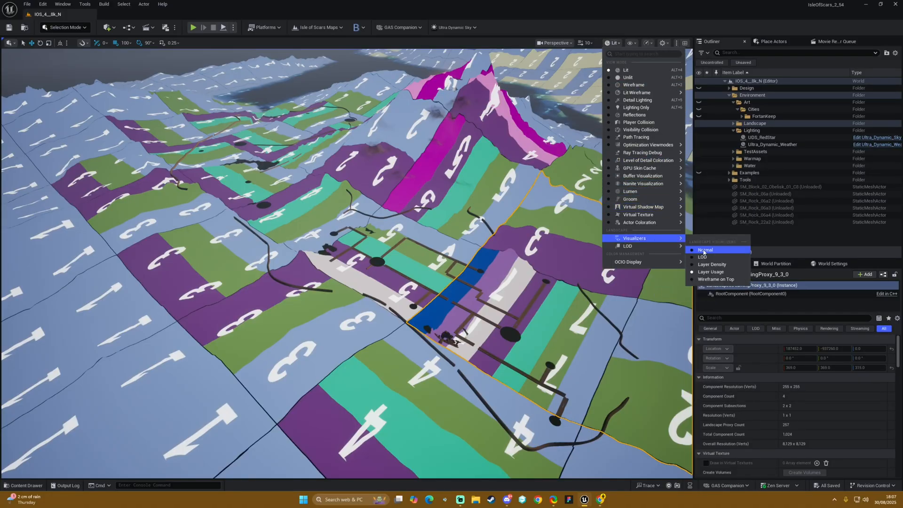
click(705, 249)
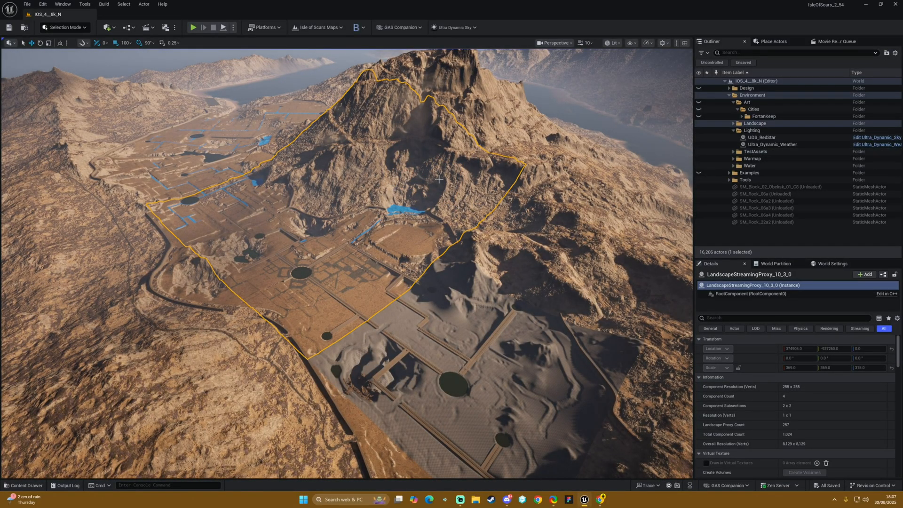
mouse_move(612, 43)
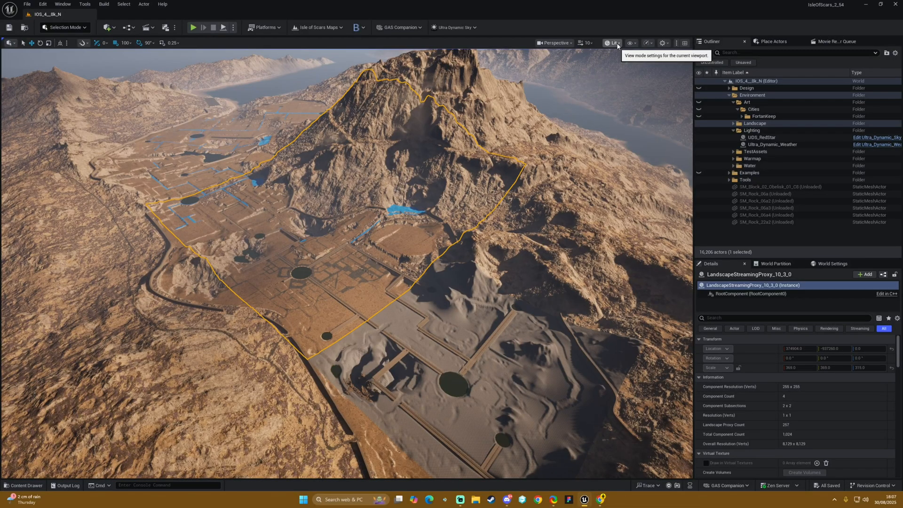
Step: Set the landscape visualizer to show per-section paint layer usage
click(611, 43)
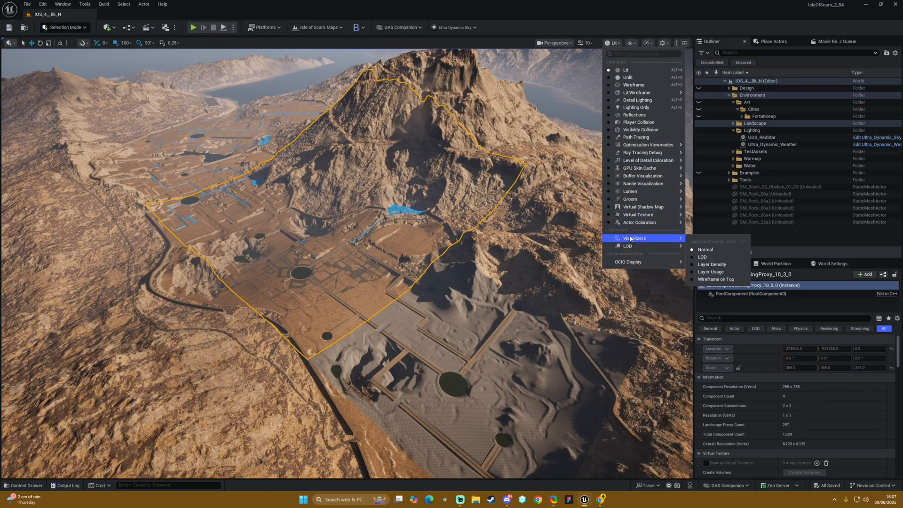
click(713, 264)
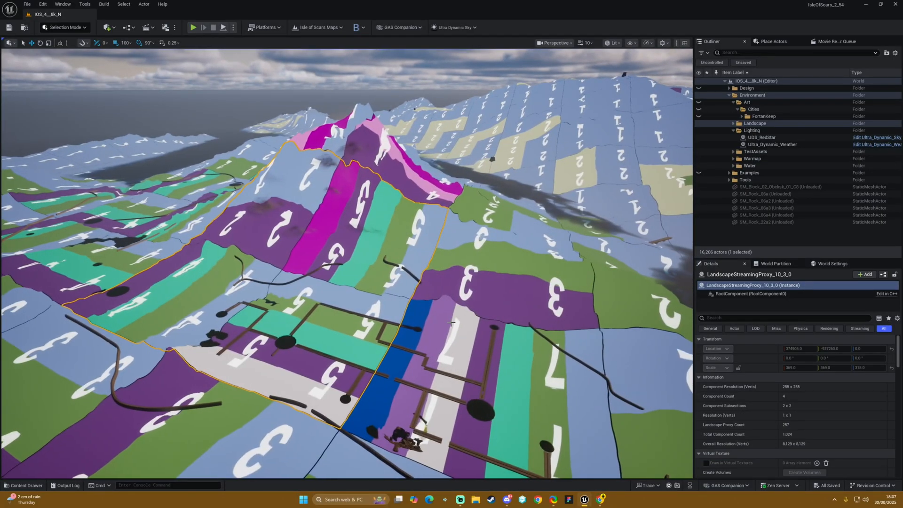
mouse_move(436, 335)
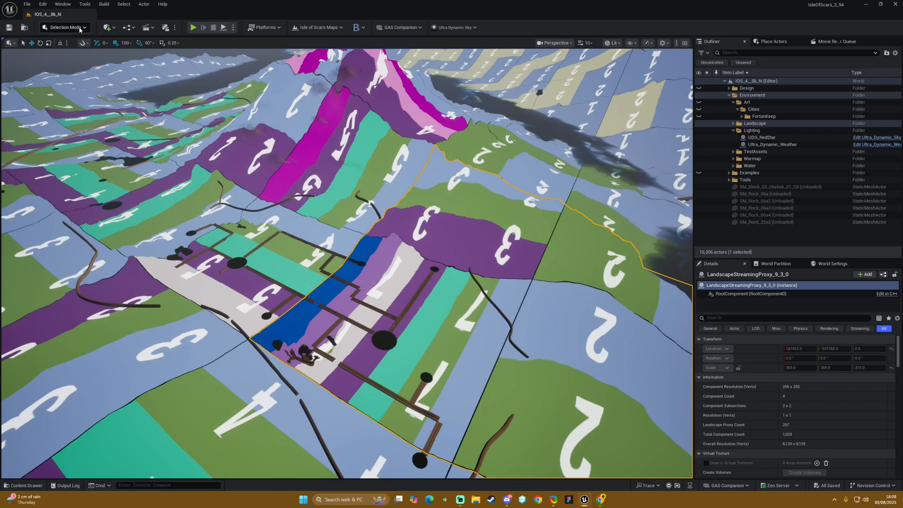
Step: Change the editor mode to Landscape so the Paint tab lists the terrain layers
click(614, 43)
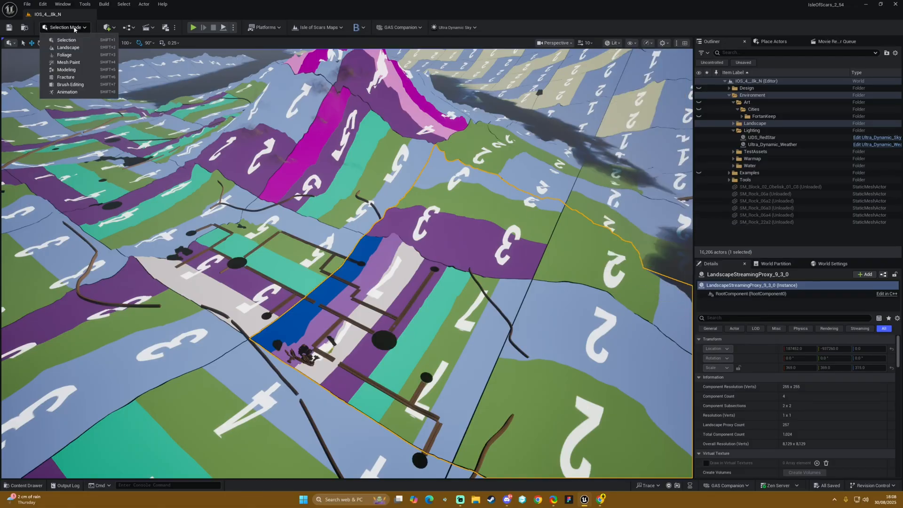
mouse_move(67, 47)
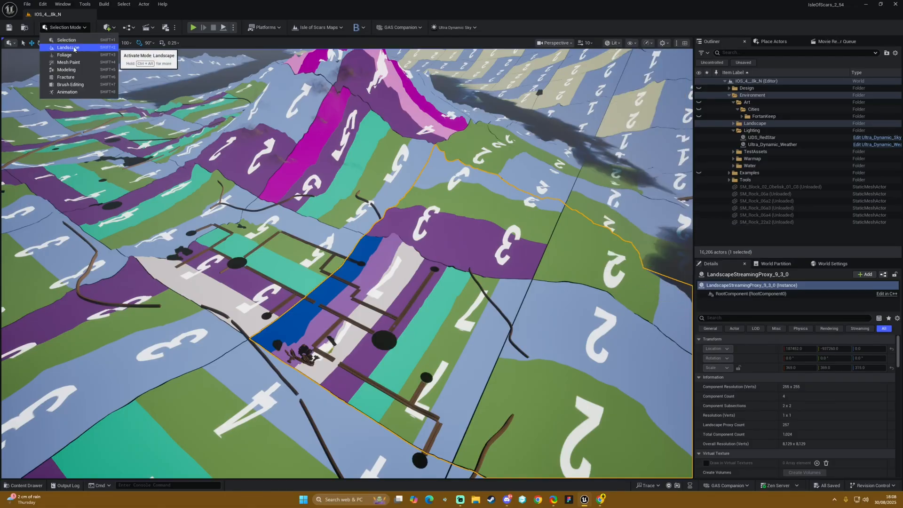
click(67, 47)
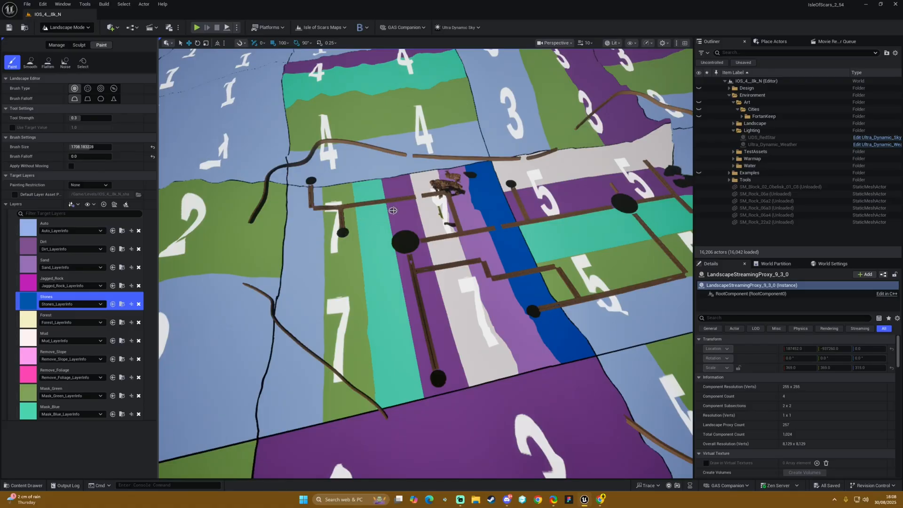
mouse_move(454, 283)
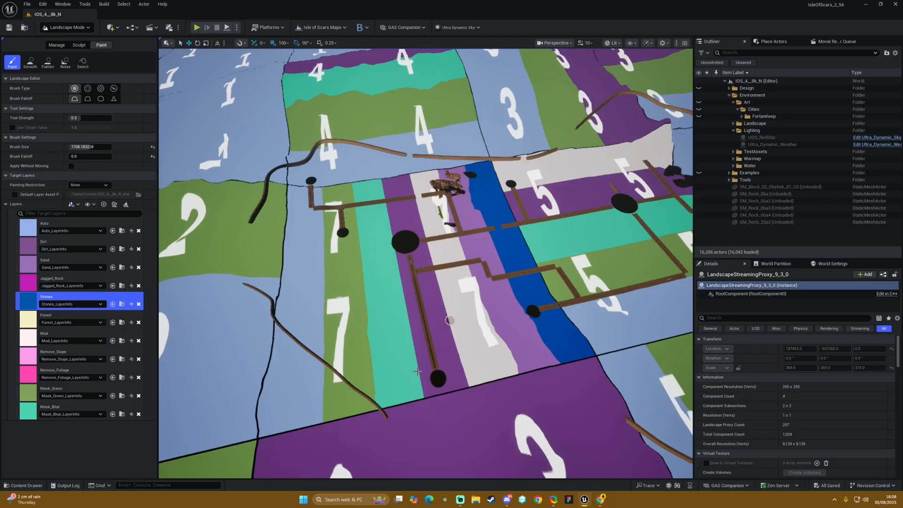
mouse_move(446, 314)
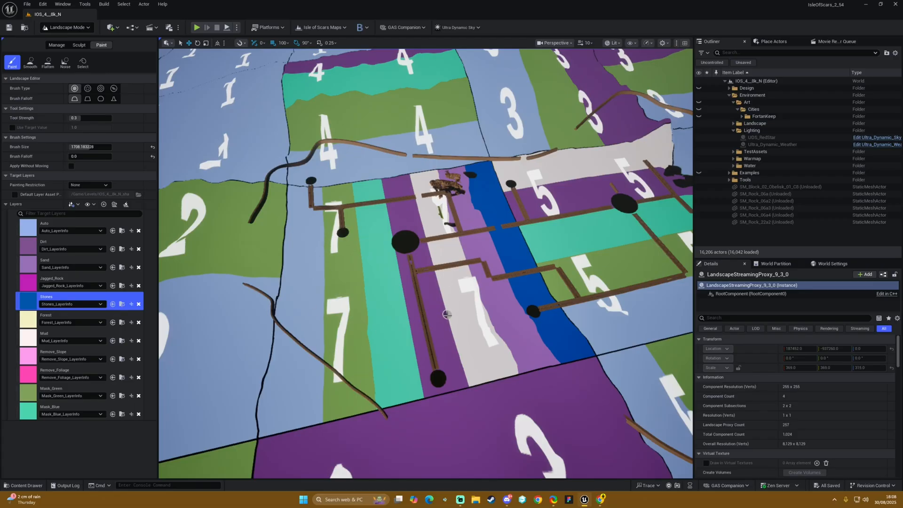
Step: Open the Lit view mode menu to reach the landscape visualizer options
click(611, 43)
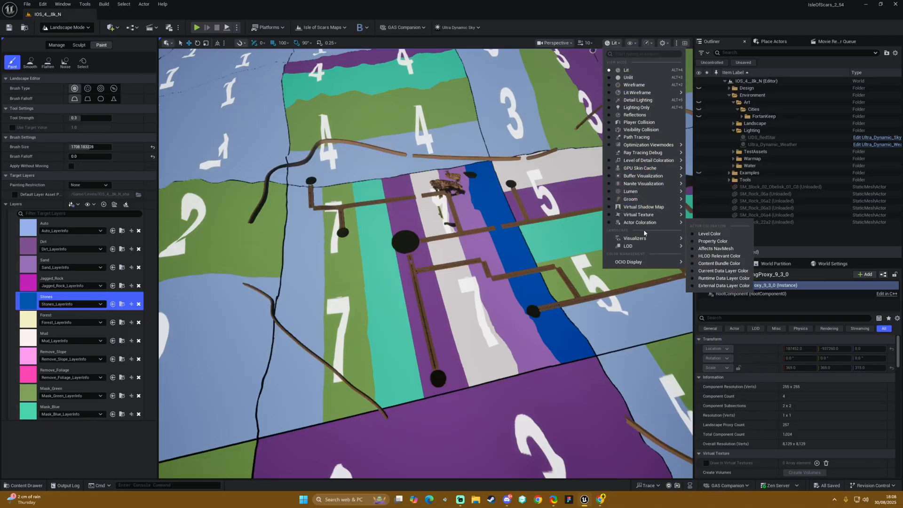
mouse_move(634, 238)
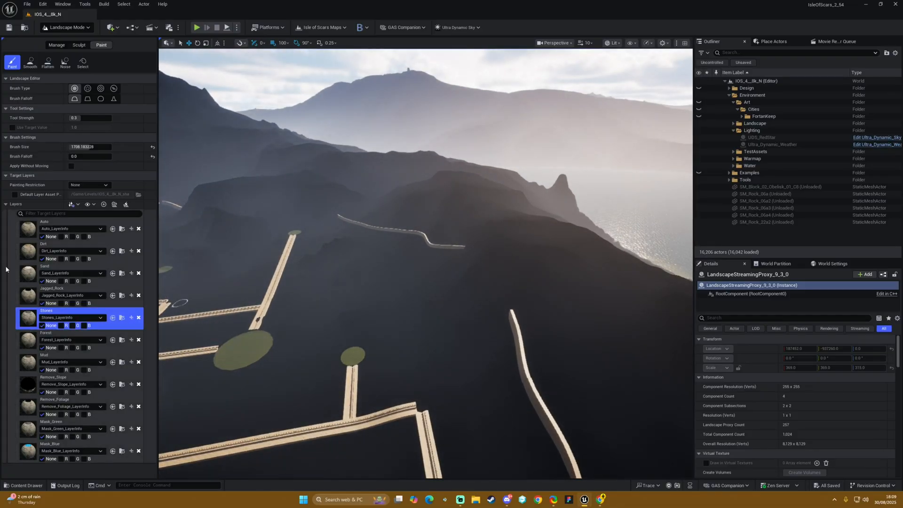
Step: Apply the red-and-blue Layer Usage visualisation and bring the visualizer choices back up
click(394, 328)
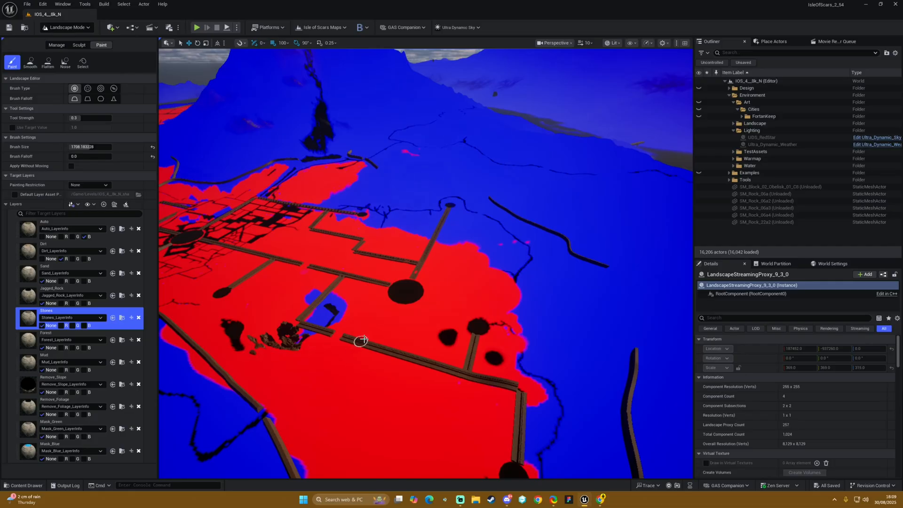
mouse_move(421, 357)
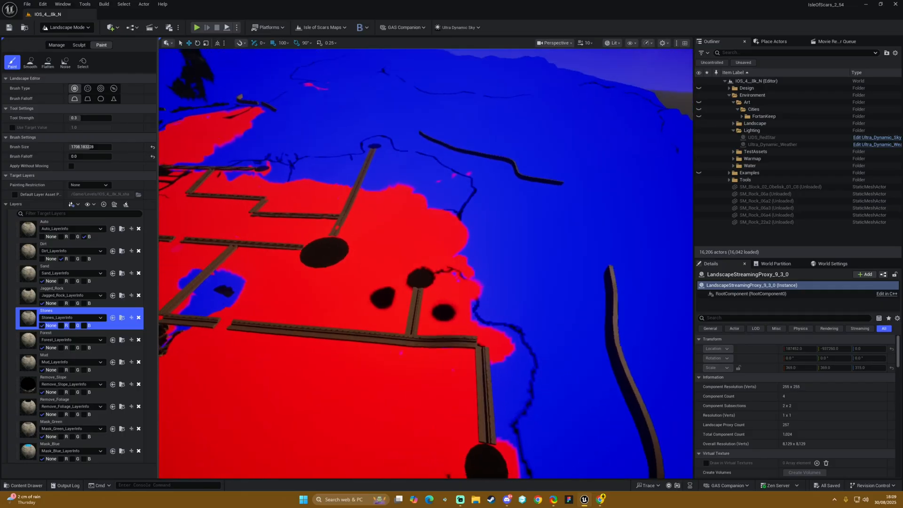
click(612, 43)
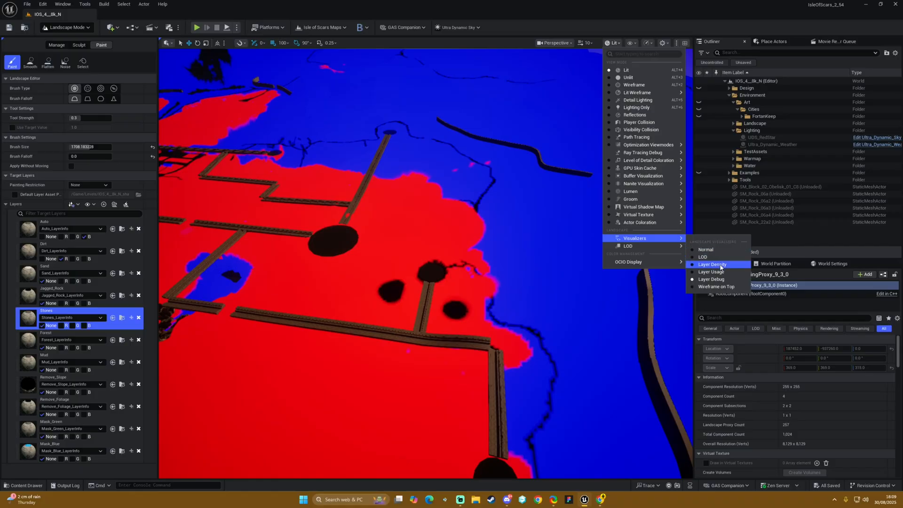
Step: Show Layer Density over the terrain, then restore Normal lit shading
click(710, 265)
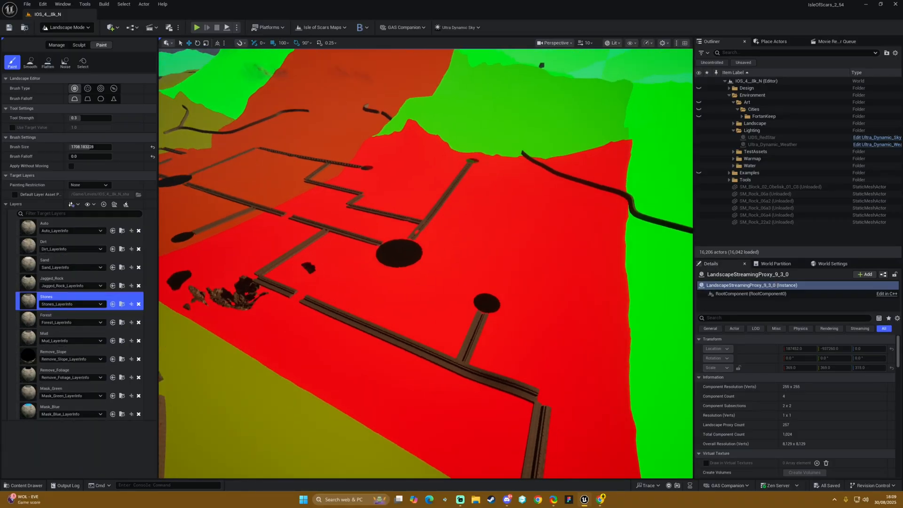
click(251, 248)
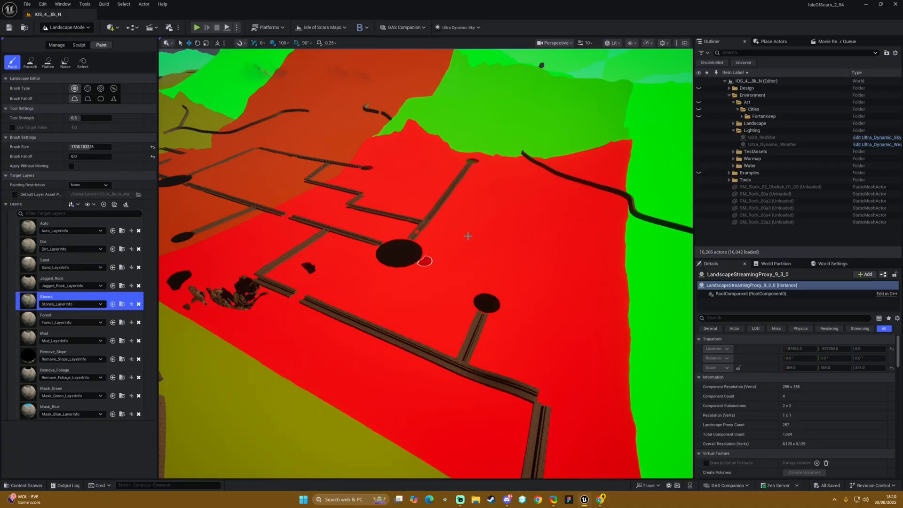
click(613, 43)
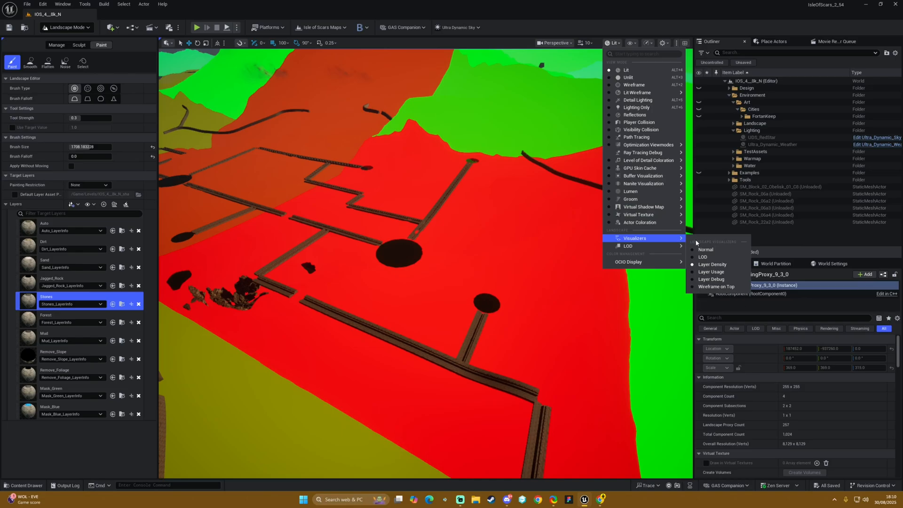
click(712, 271)
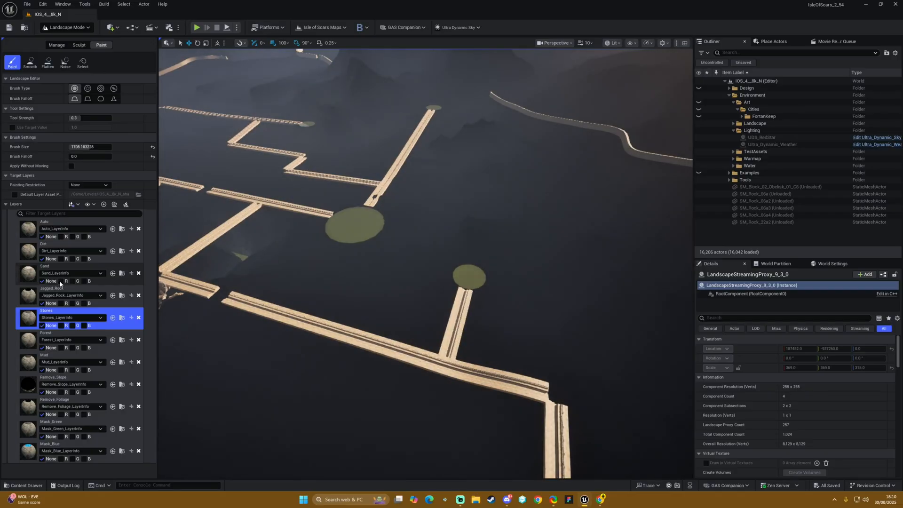
Step: Enable the debug colour channel on Jagged_Rock and other paint layers
click(412, 298)
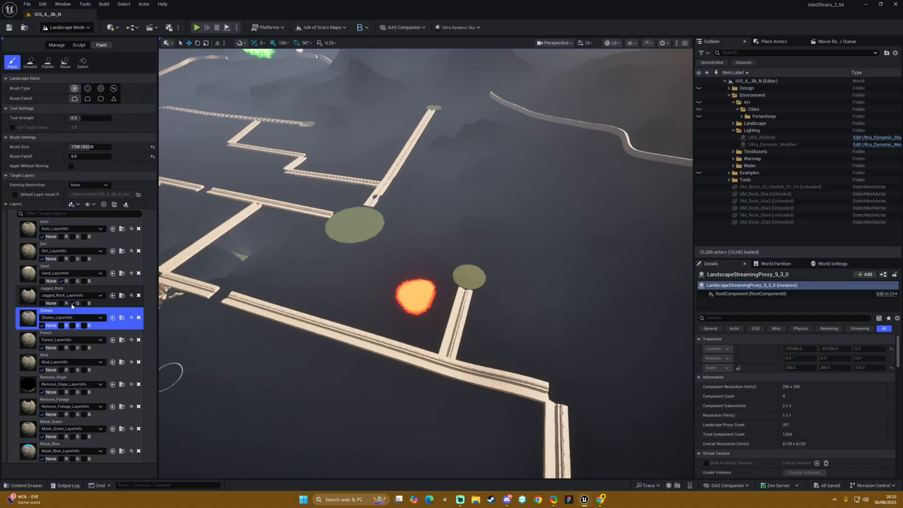
click(51, 295)
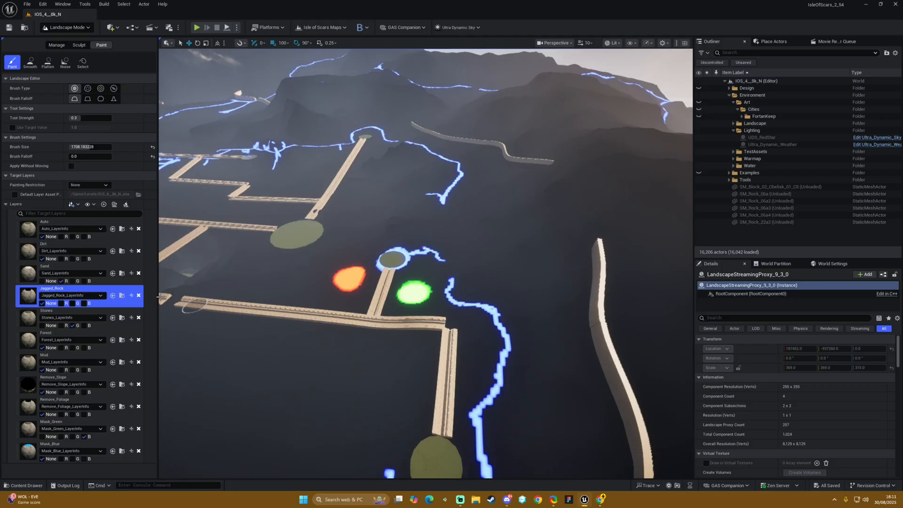
mouse_move(74, 229)
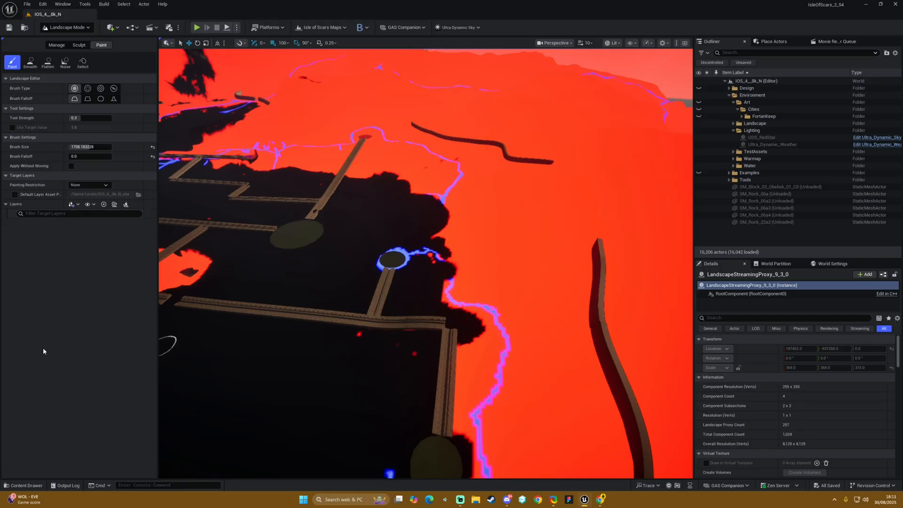
click(51, 295)
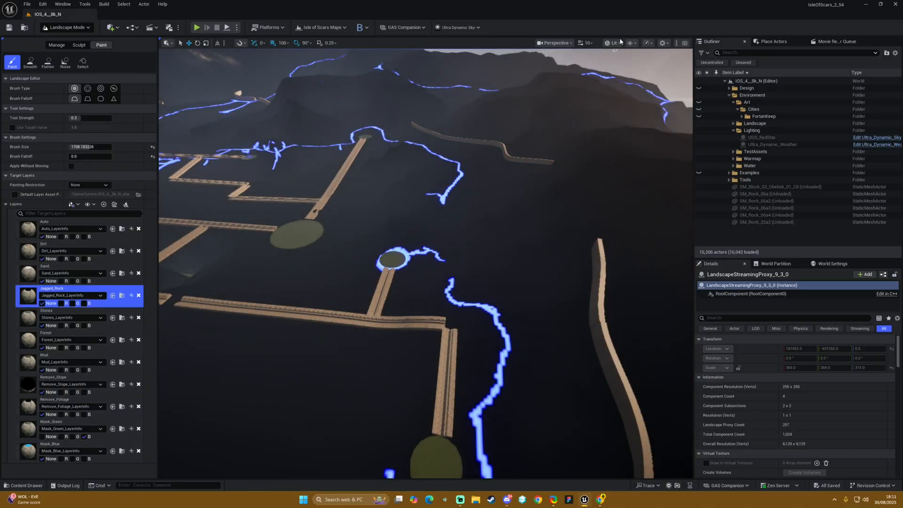
Step: Switch the viewport visualizer to Layer Debug to show numbered coloured terrain layers
click(613, 43)
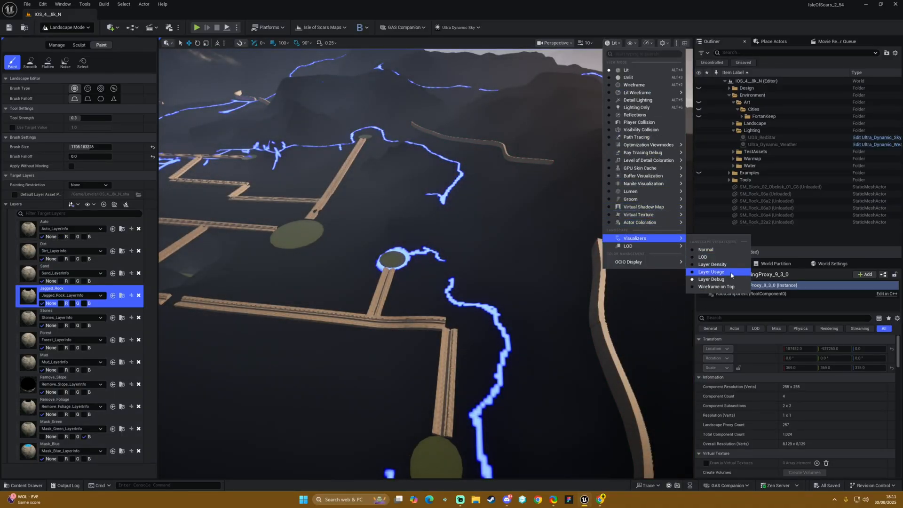
click(712, 272)
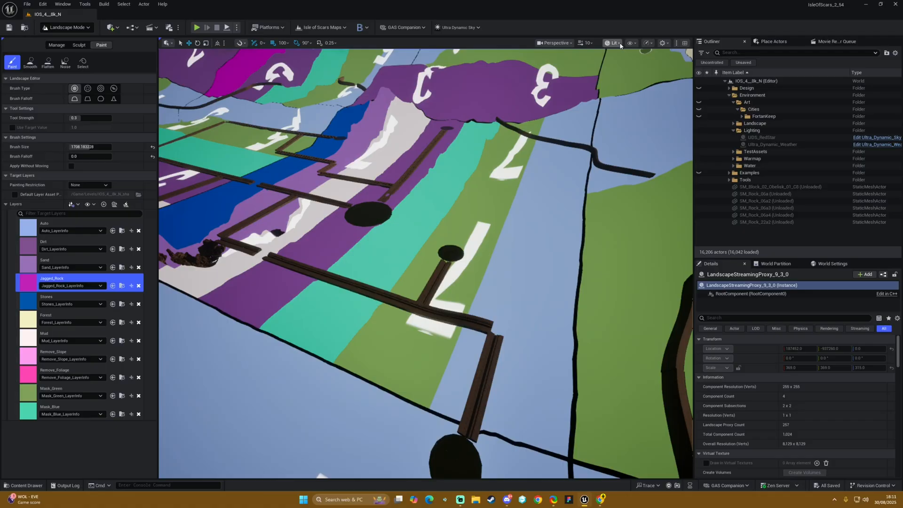
click(613, 42)
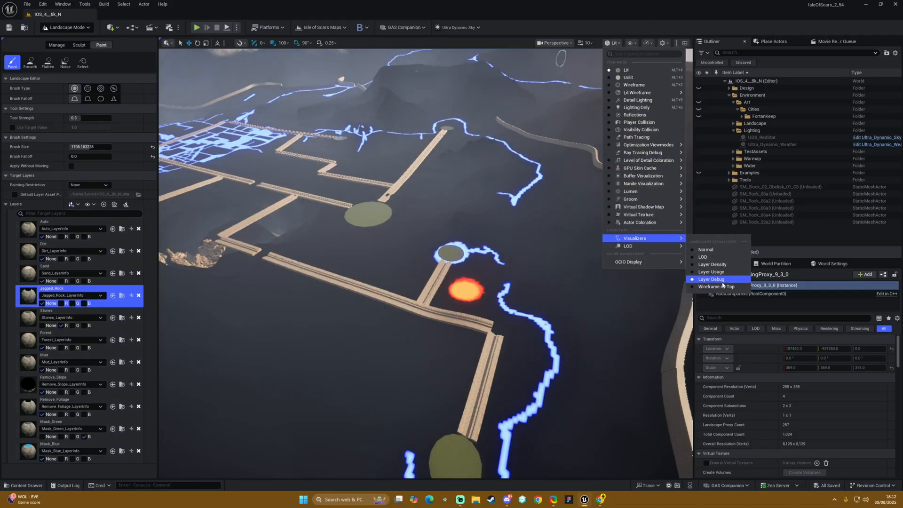
Step: Apply Layer Debug colouring and select Mask_Green, then Mask_Blue as the active paint layer
click(711, 279)
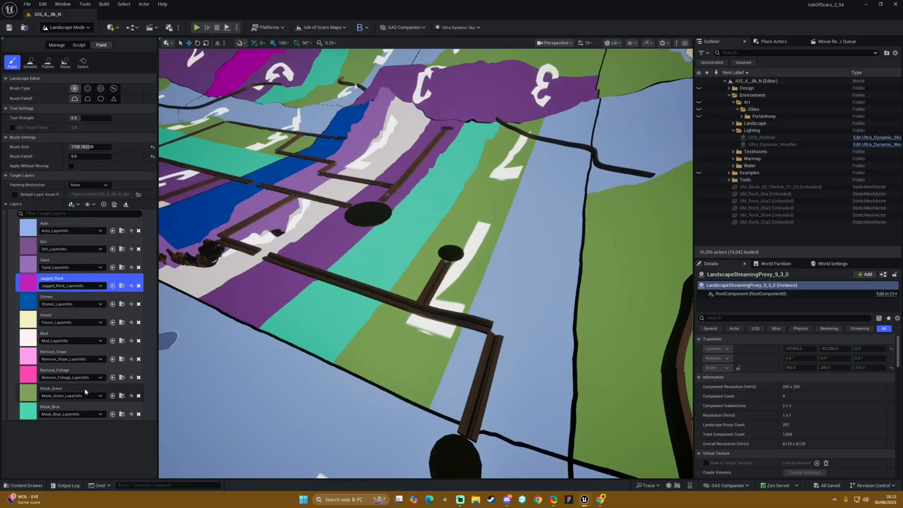
click(52, 391)
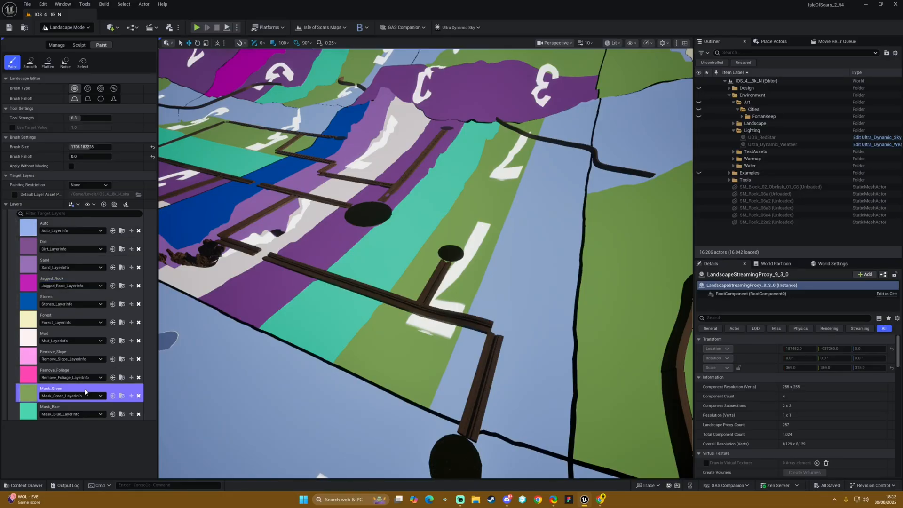
click(51, 388)
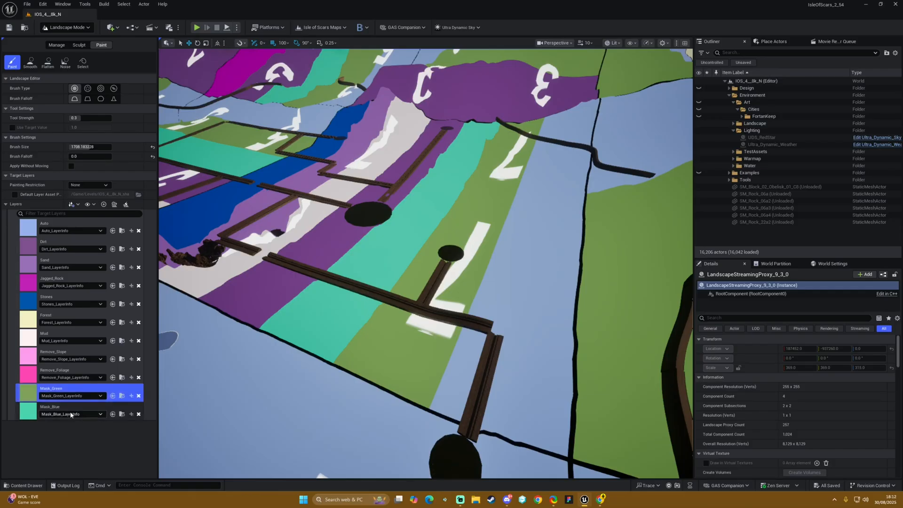
click(69, 410)
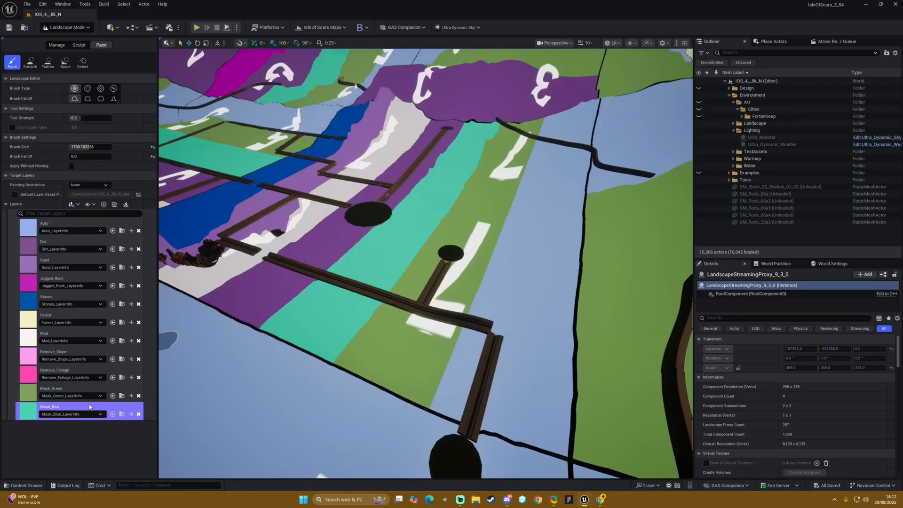
click(611, 43)
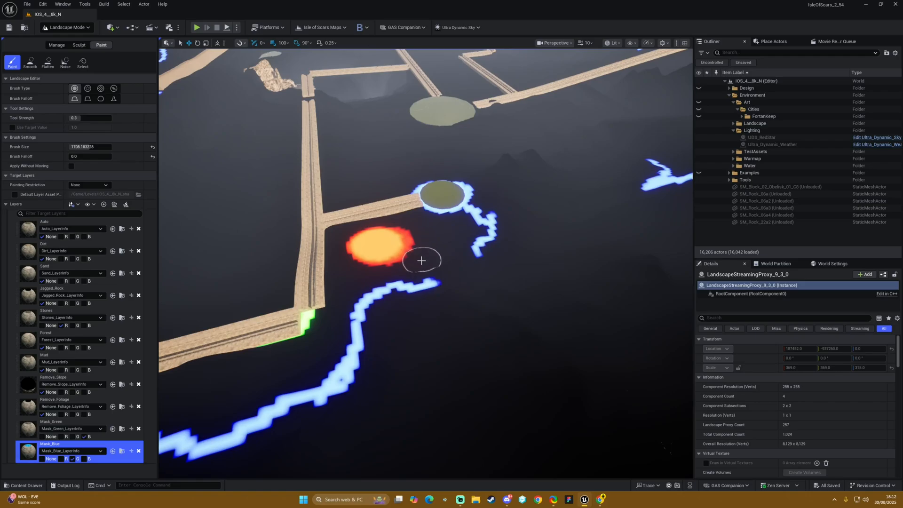
mouse_move(431, 265)
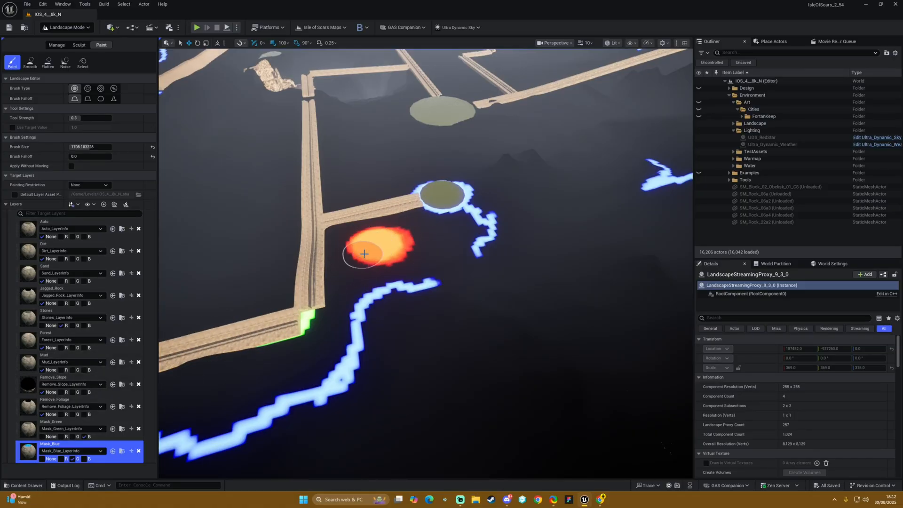
Step: Remove the excess paint layer from the red-highlighted component near the road junction
click(55, 314)
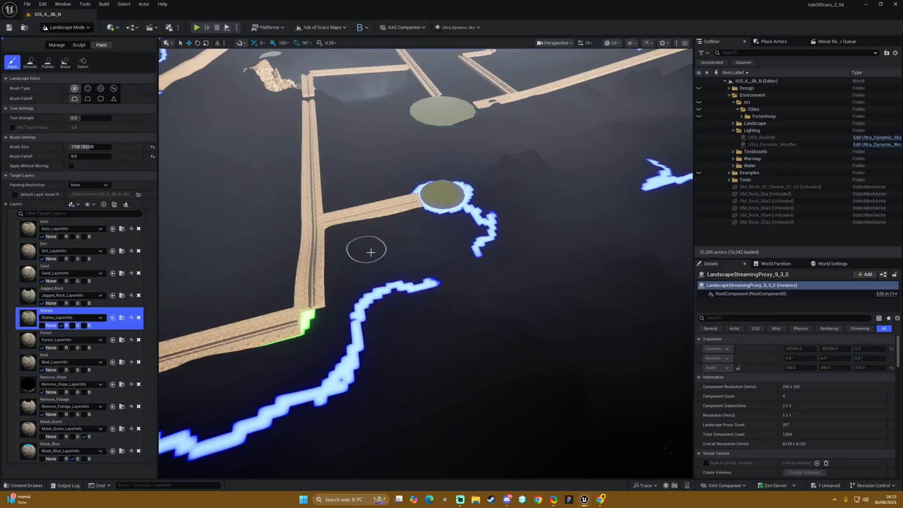
mouse_move(493, 263)
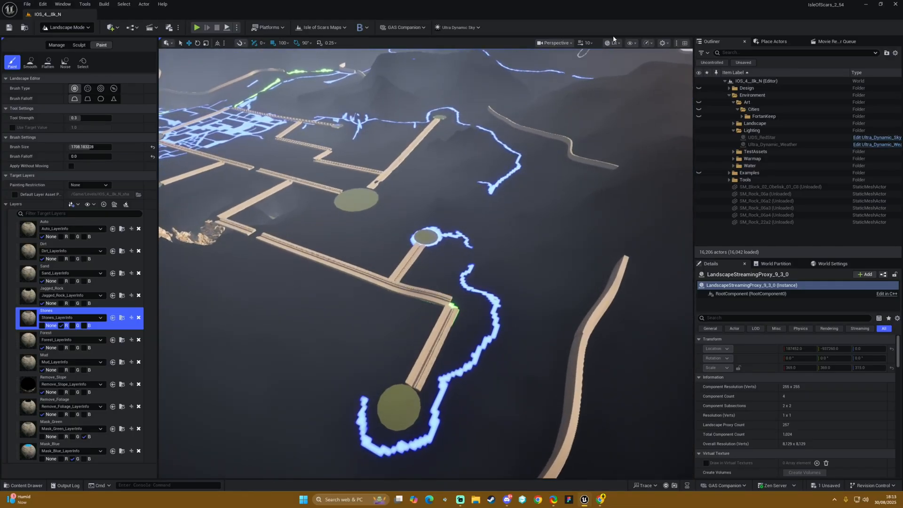
Step: Check the Layer Debug colours, then restore the Normal visualizer
click(613, 43)
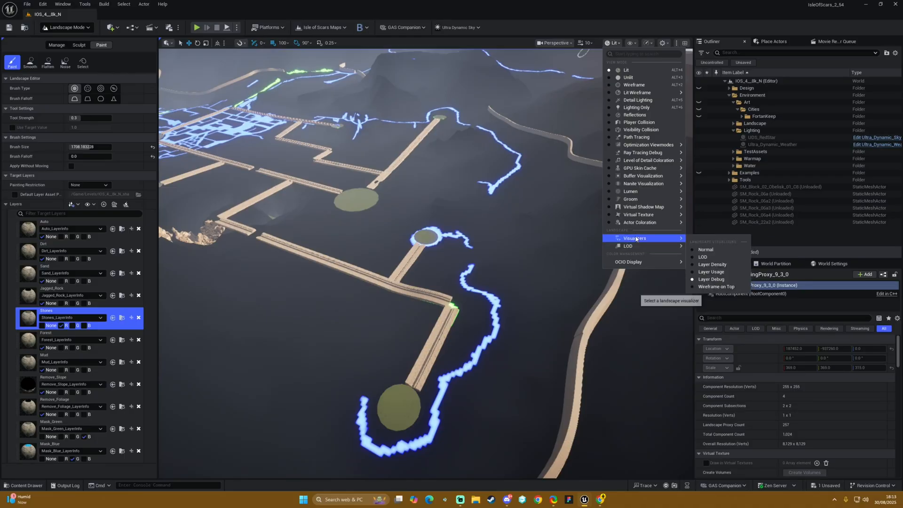
click(713, 272)
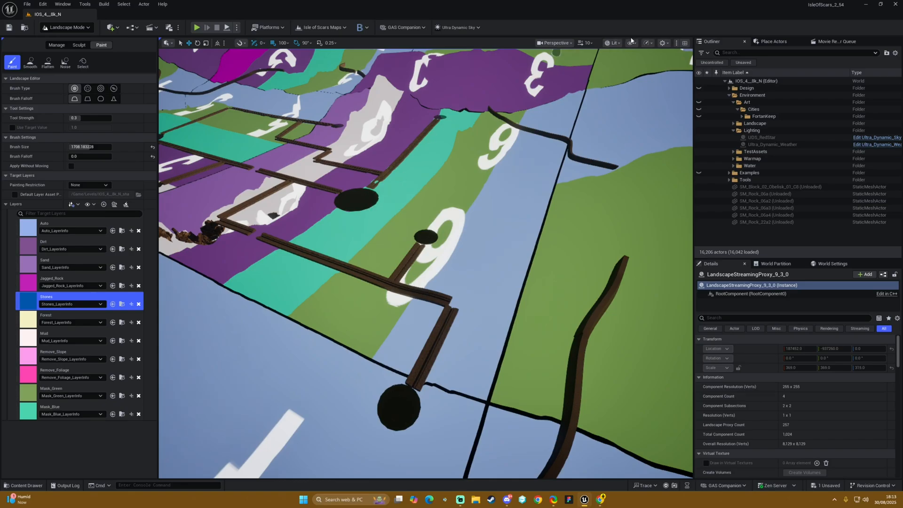
click(613, 43)
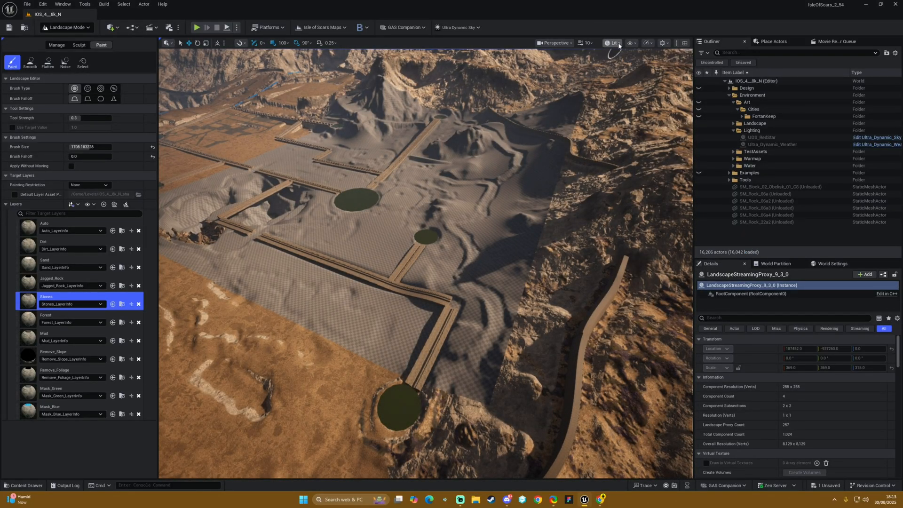
click(612, 43)
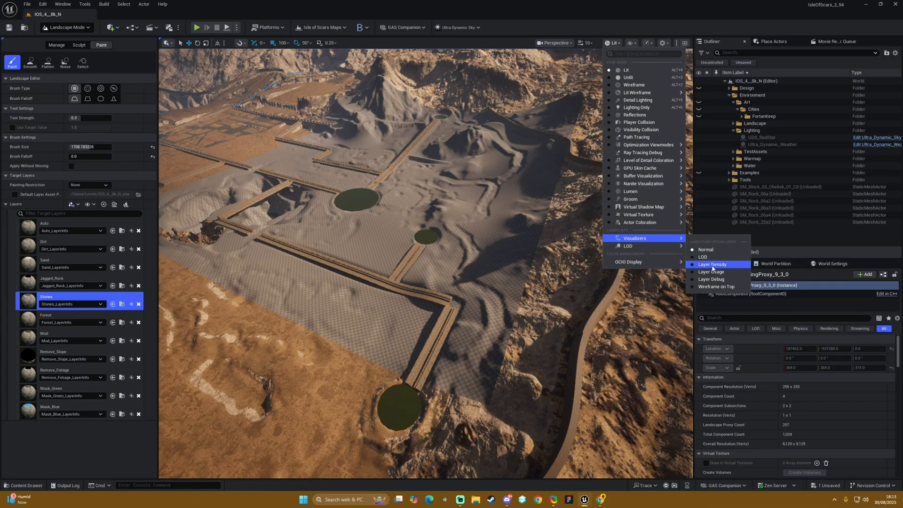
Step: View Layer Usage, make Sand the active layer, then return to normal lit shading
click(711, 264)
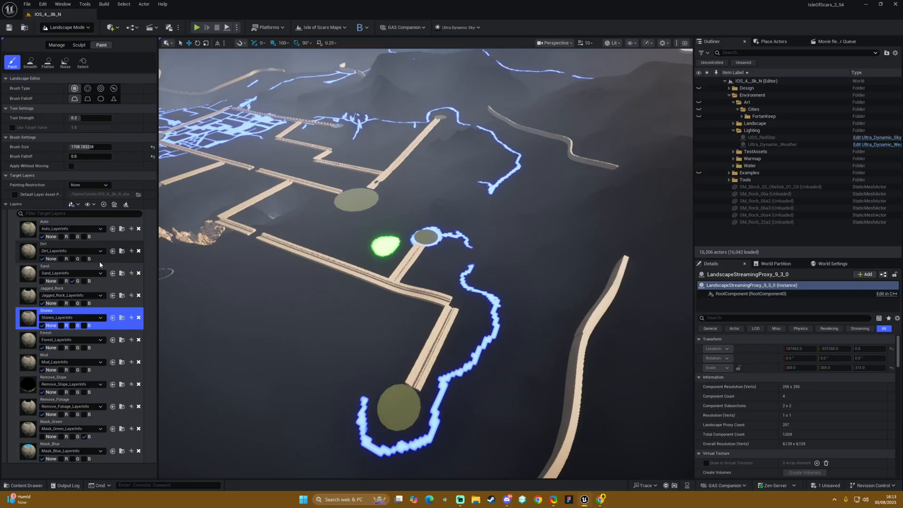
click(57, 273)
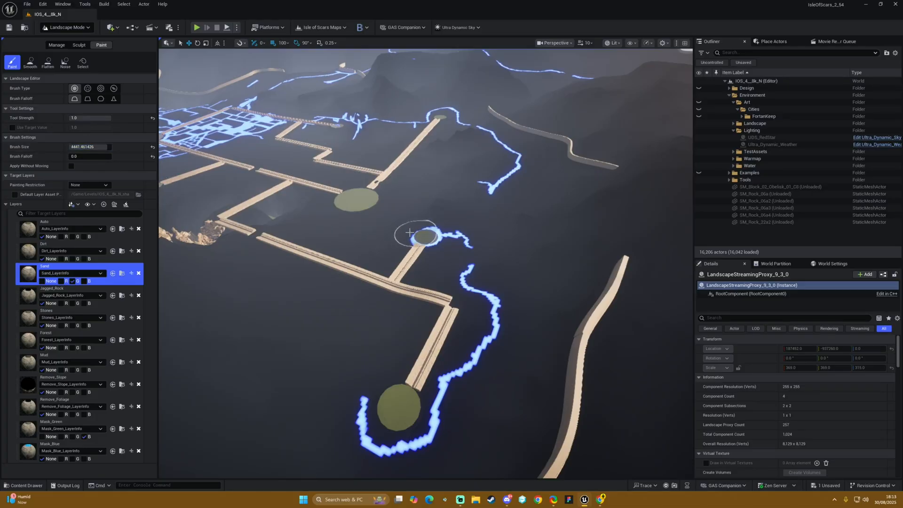
click(613, 43)
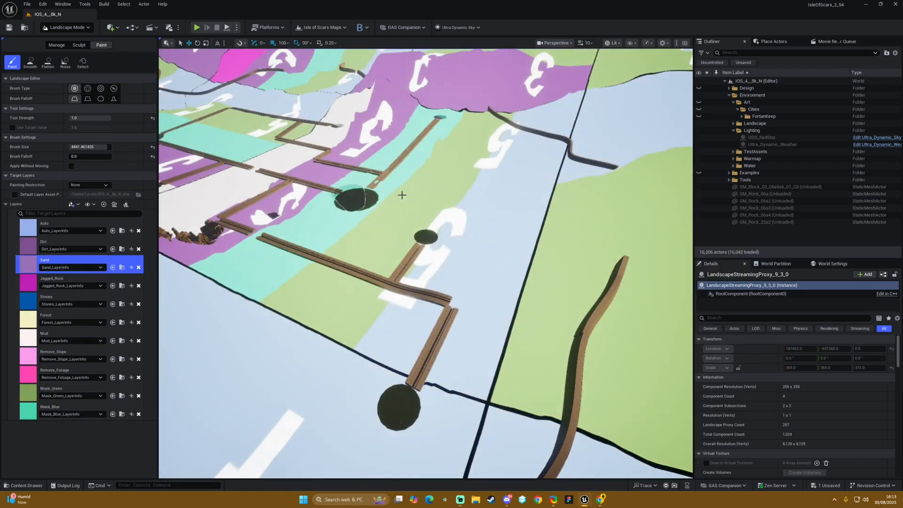
click(612, 42)
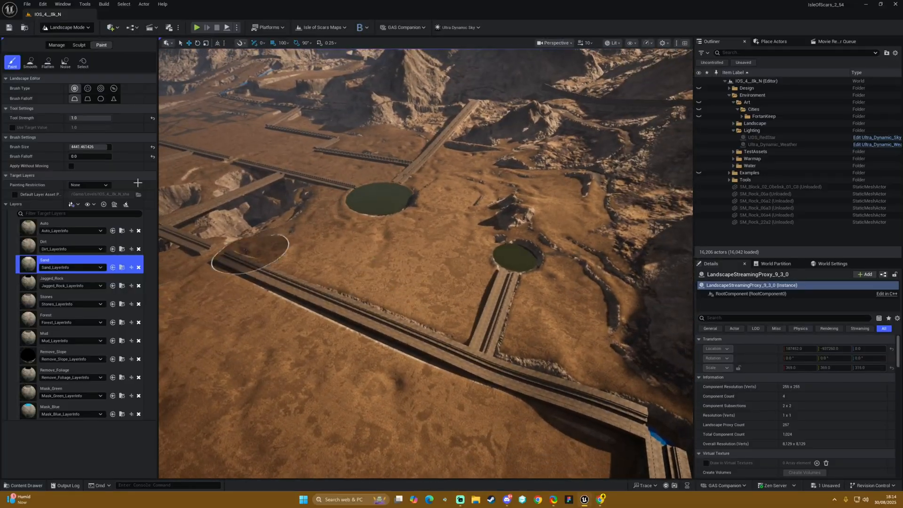
Step: Switch from Landscape Mode to Selection Mode with the Lit view mode menu showing
click(67, 28)
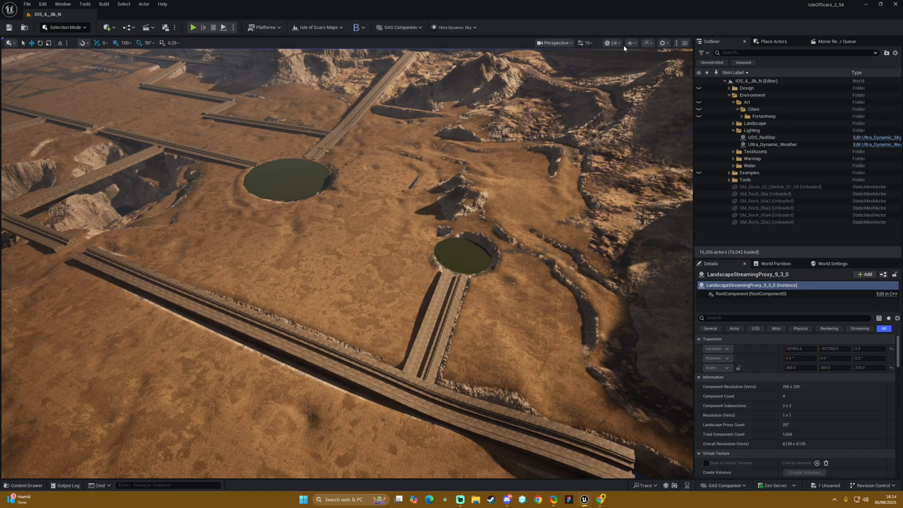
click(612, 43)
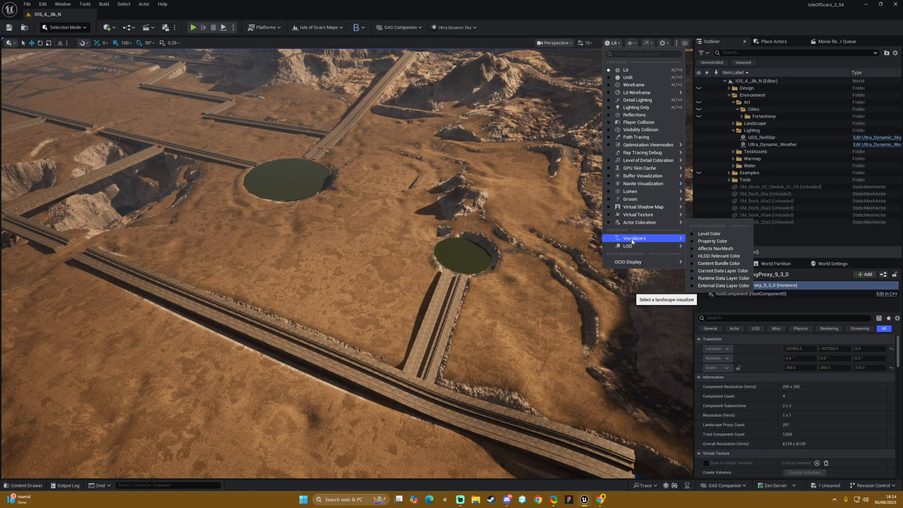